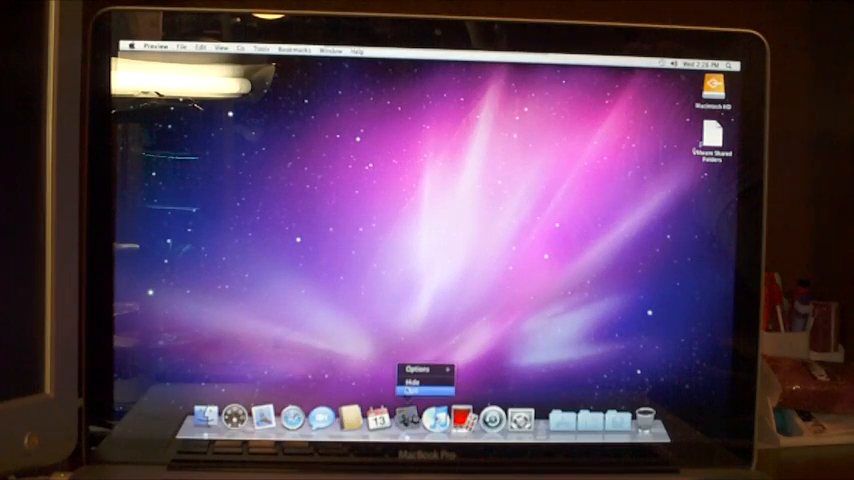
# Launch System Preferences from Spotlight and review the Displays resolution list
pyautogui.click(418, 392)
pyautogui.write('sys')
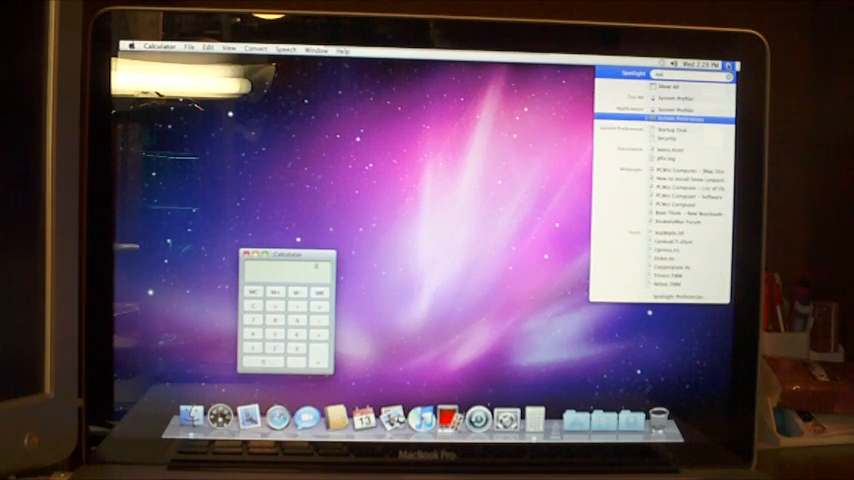
pyautogui.click(676, 116)
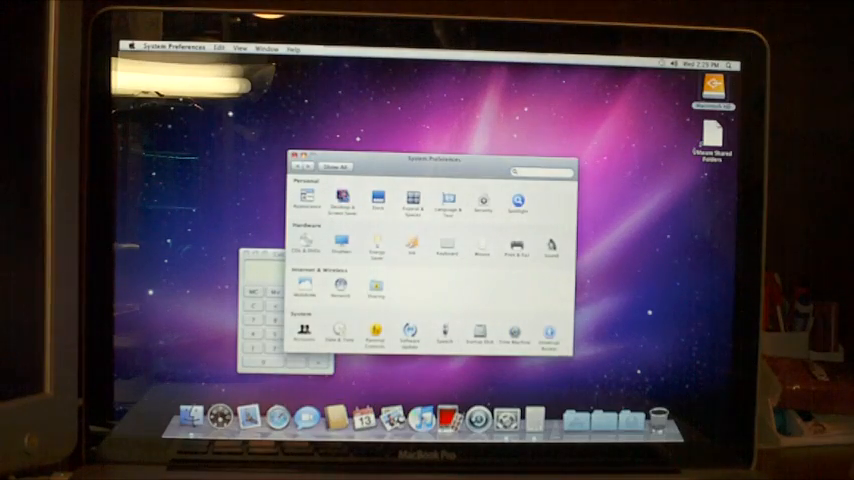
pyautogui.click(340, 200)
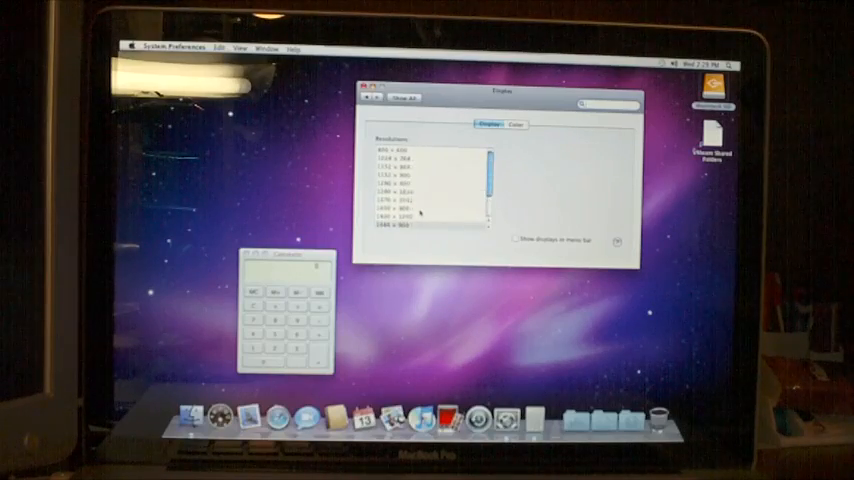
# Return to Show All and bring up the Network connection settings
pyautogui.click(380, 100)
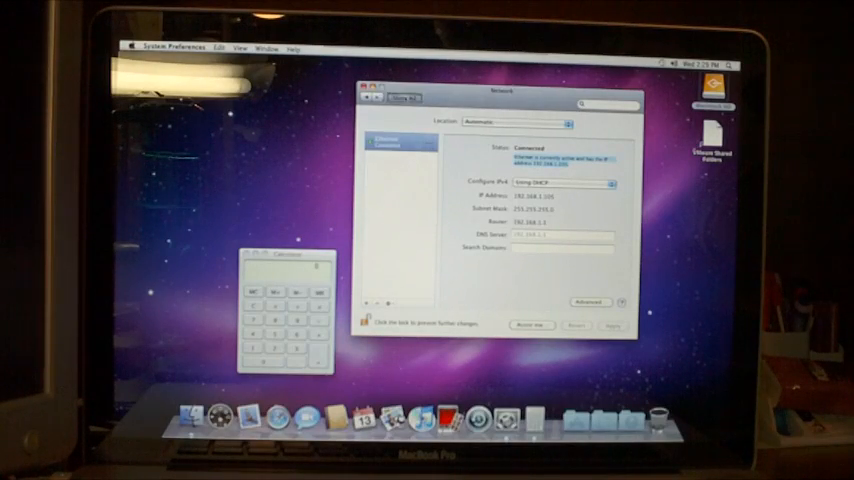
pyautogui.click(388, 96)
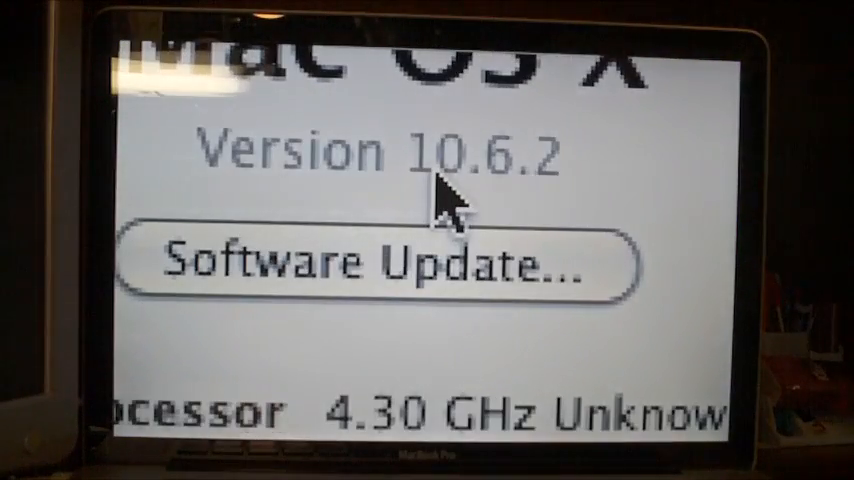
pyautogui.moveTo(548, 356)
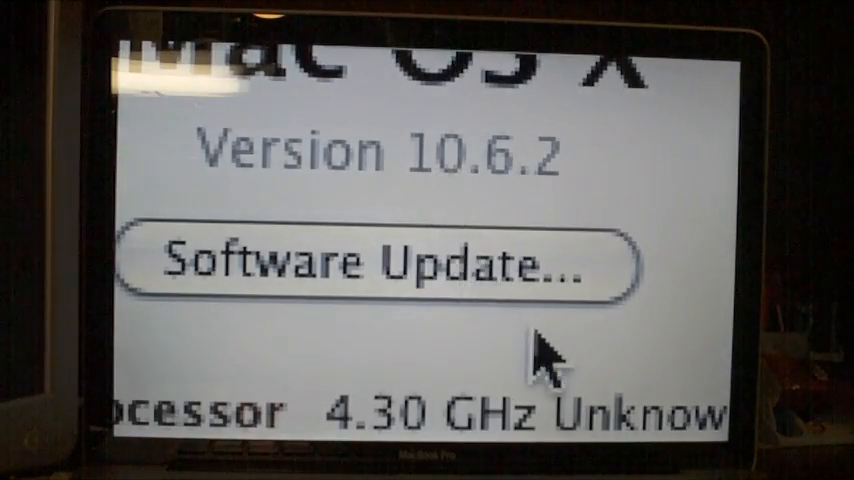
# Read the About This Mac version 10.6.2, processor and memory summary
pyautogui.scroll(-3)
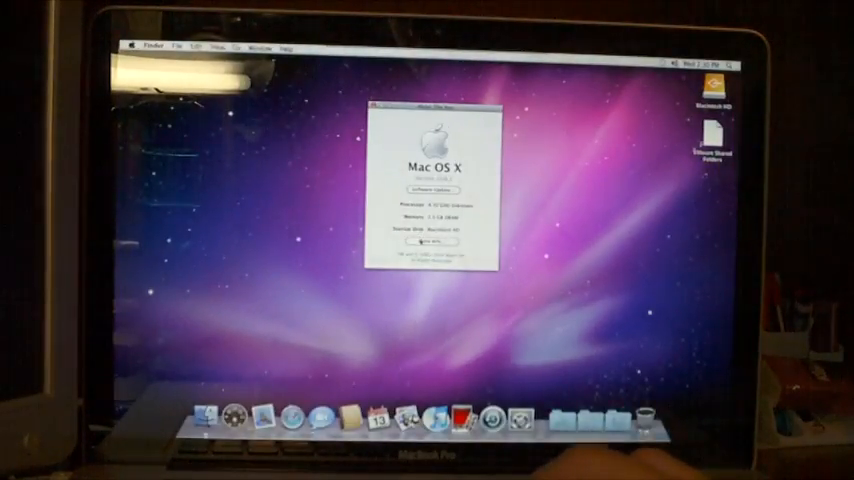
# Use More Info to show System Profiler's Hardware Overview with model, processor, memory and bus details
pyautogui.click(424, 240)
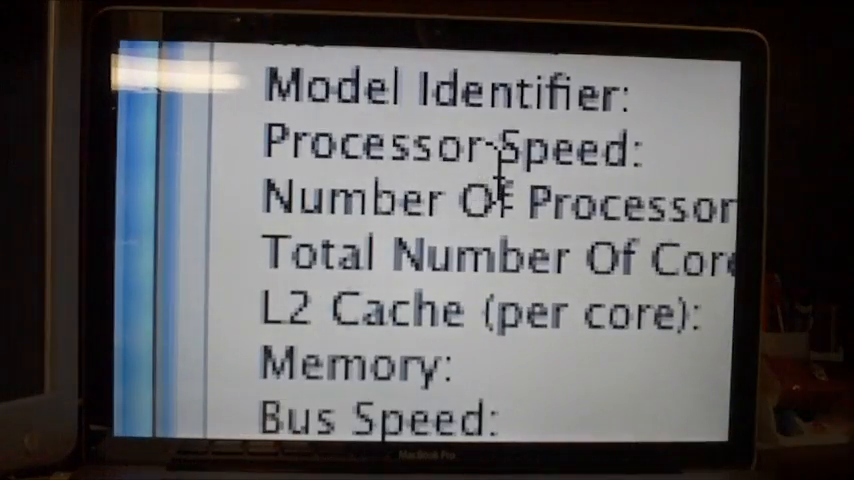
pyautogui.moveTo(716, 196)
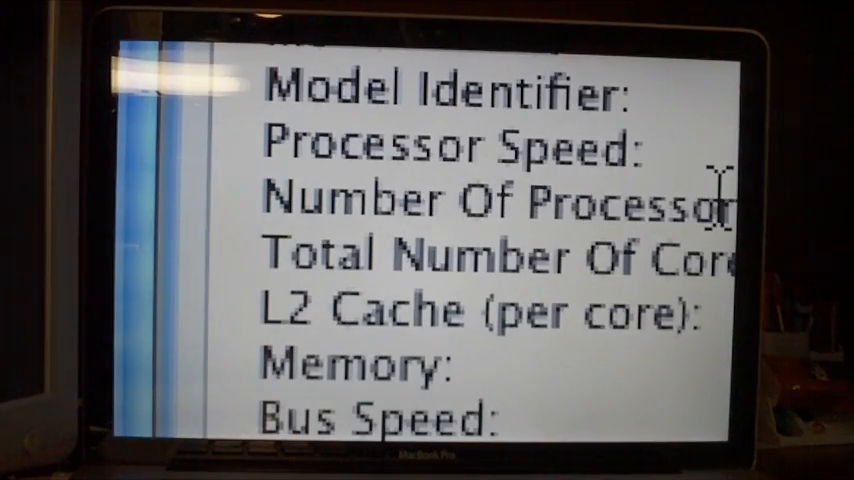